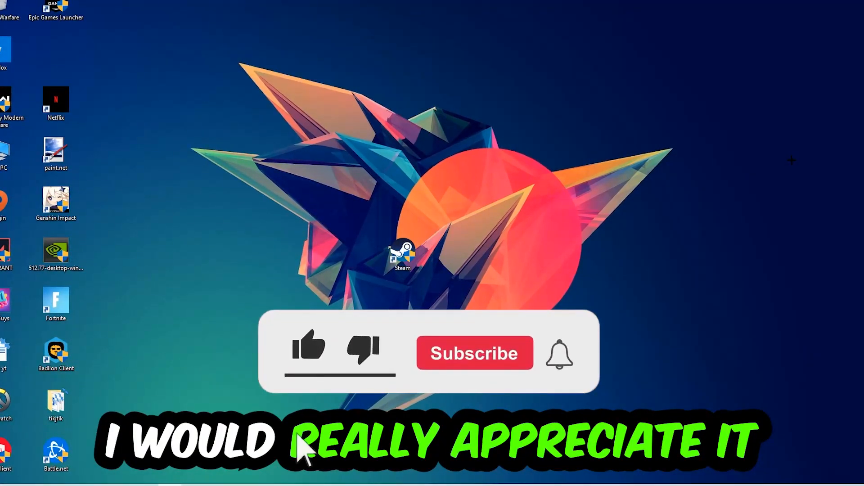
- Bring up the Run dialog with Win+R, ready to launch cmd
left_click(308, 351)
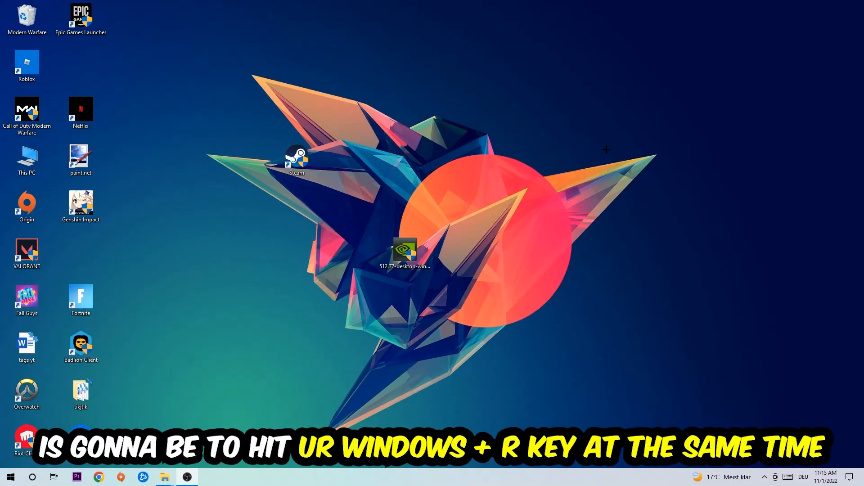
key("Win+r")
type("cmd")
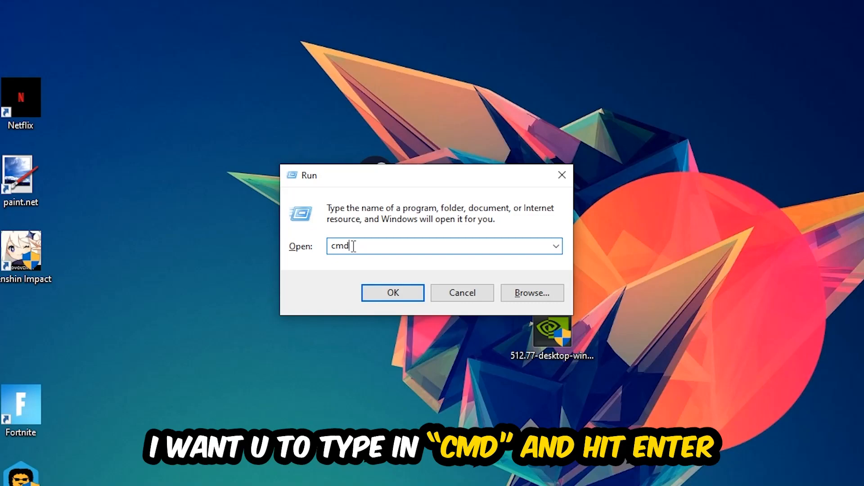
mouse_move(396, 319)
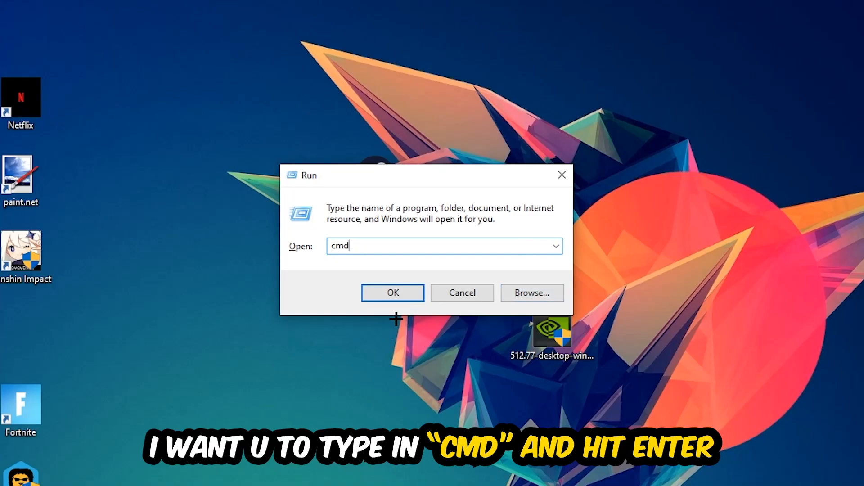
- Launch Command Prompt maximized and run ipconfig /flushdns to clear the DNS cache
key("enter")
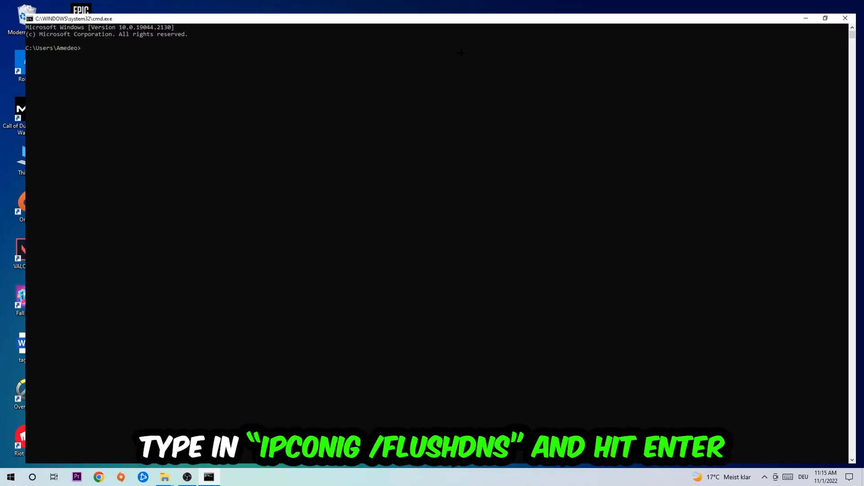
left_click(825, 18)
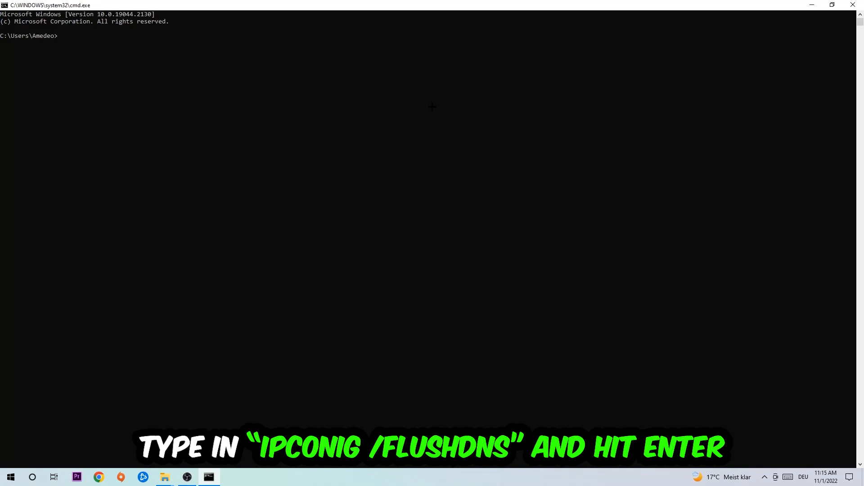
type("ipco")
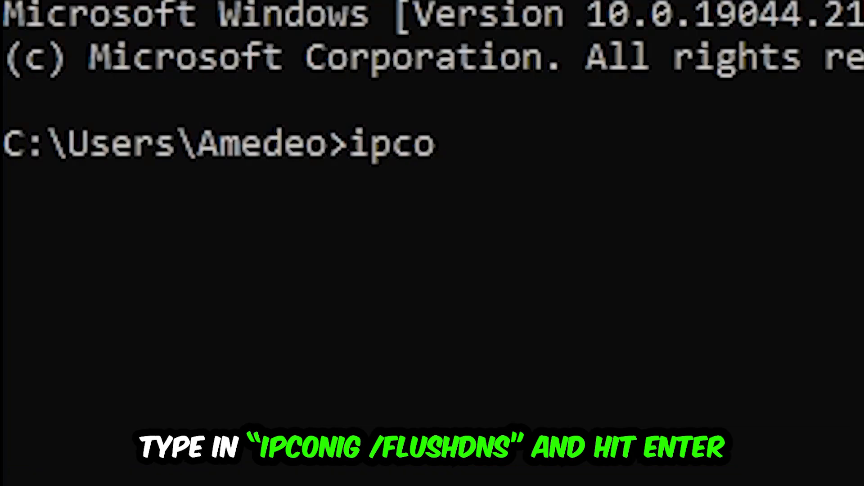
type("nfig /f")
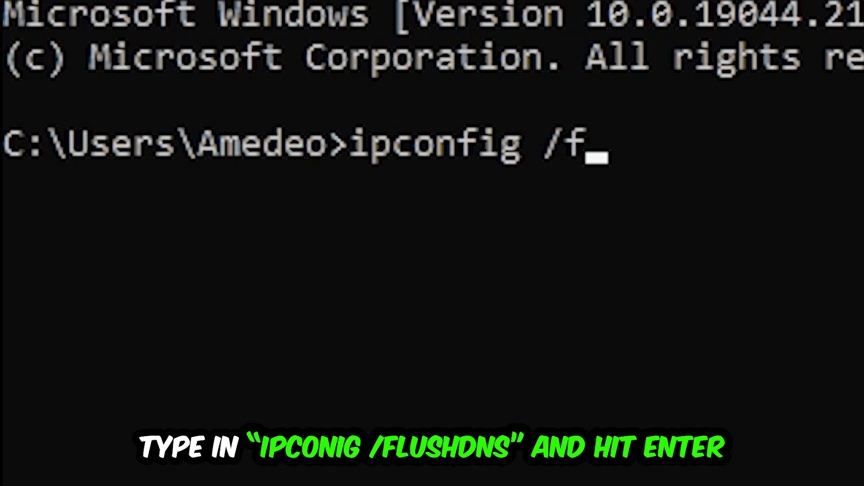
key("Enter")
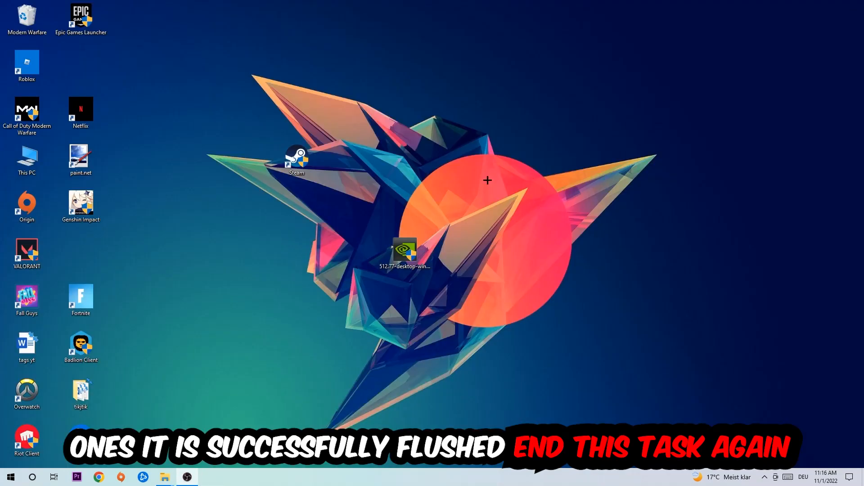
- Reach the Network & Internet status page in Windows Settings via Start
left_click(10, 477)
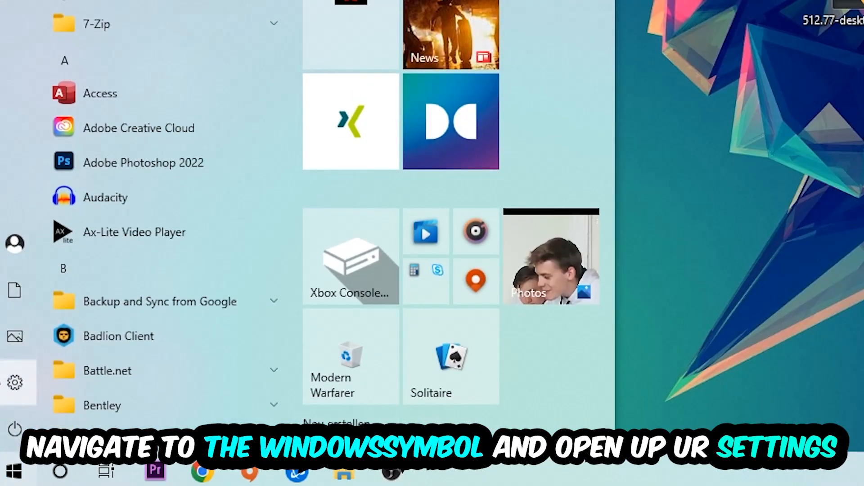
left_click(15, 380)
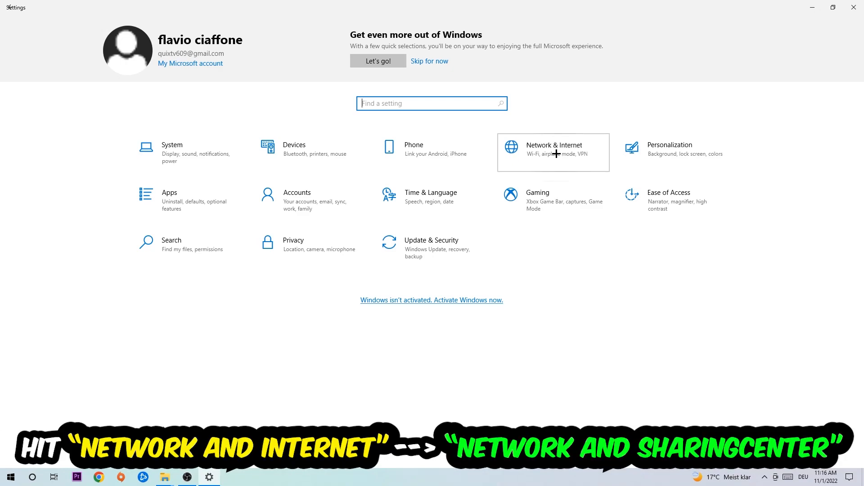
left_click(555, 153)
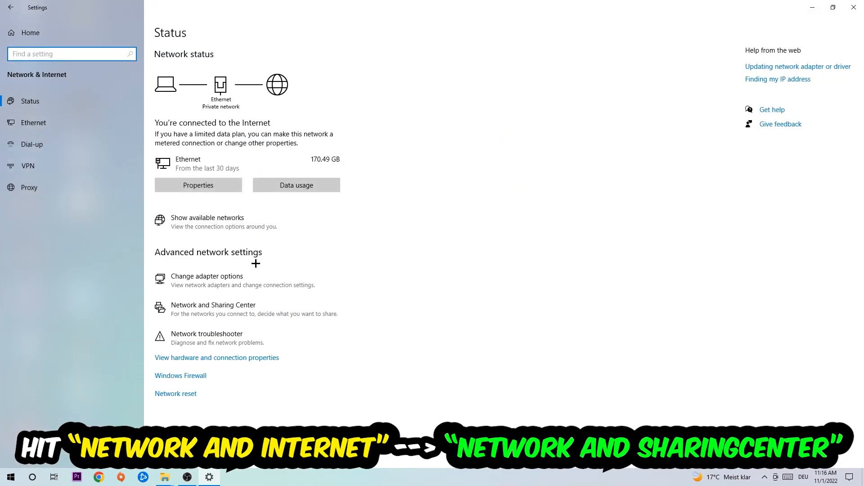
mouse_move(221, 305)
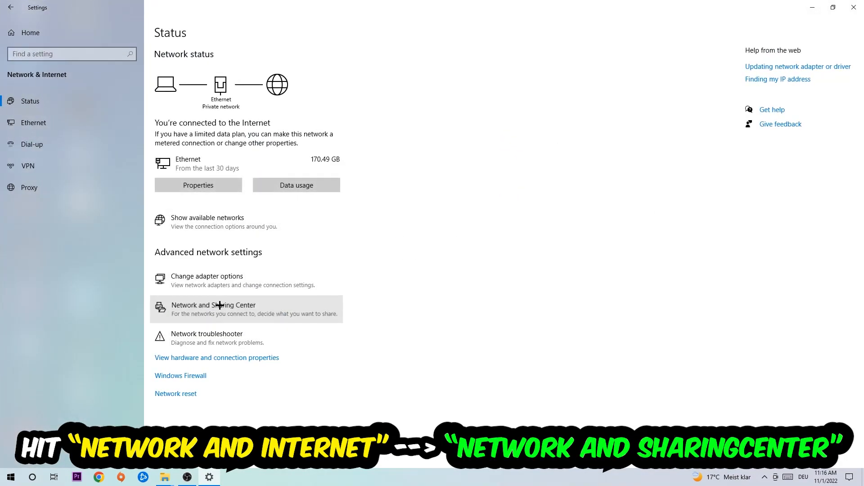
- Go to Network and Sharing Center showing the private network Netzwerk on Ethernet
left_click(213, 308)
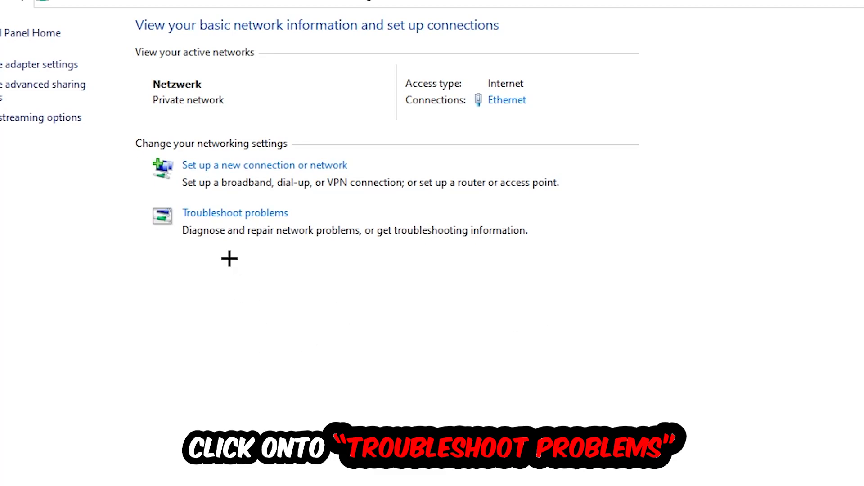
mouse_move(294, 230)
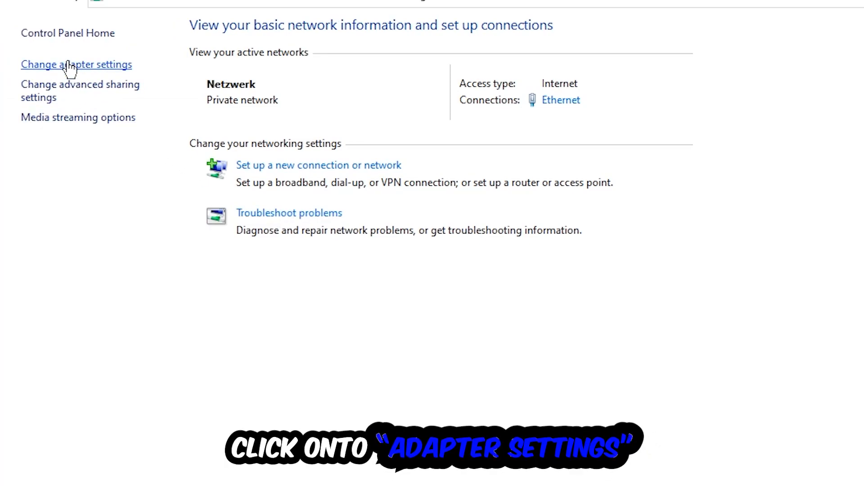
- In Network Connections, disable and re-enable the Ethernet adapter, then close the window
left_click(72, 65)
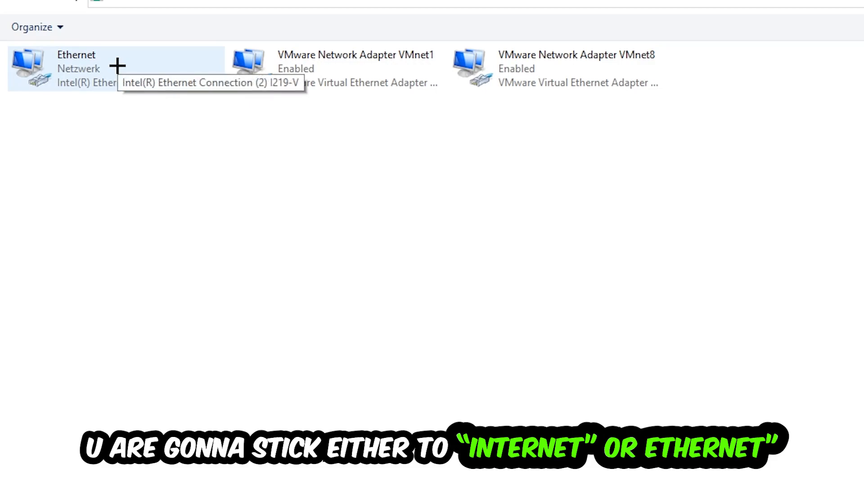
mouse_move(114, 68)
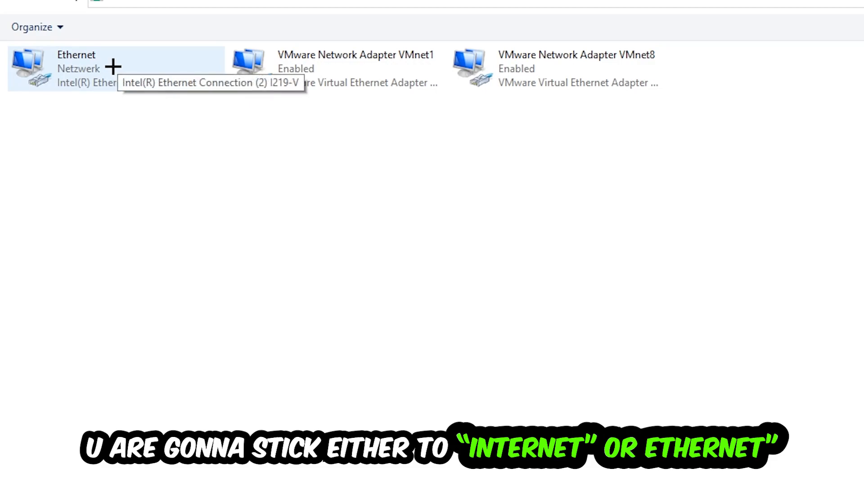
left_click(80, 61)
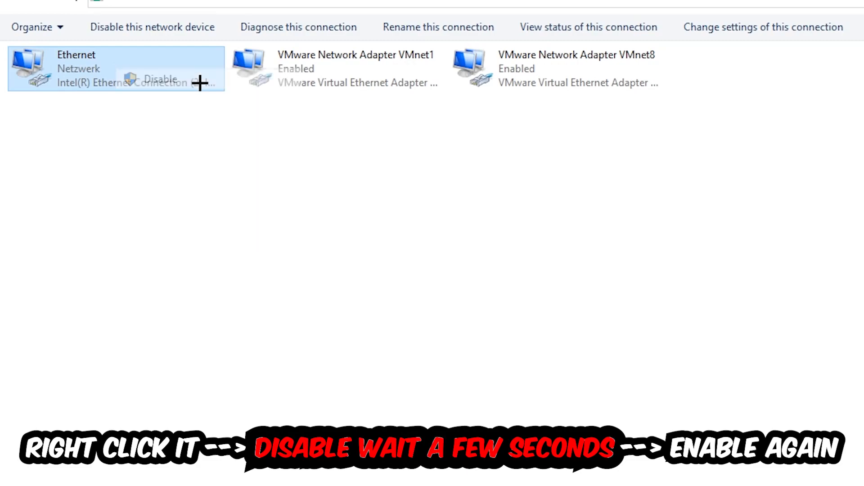
left_click(162, 77)
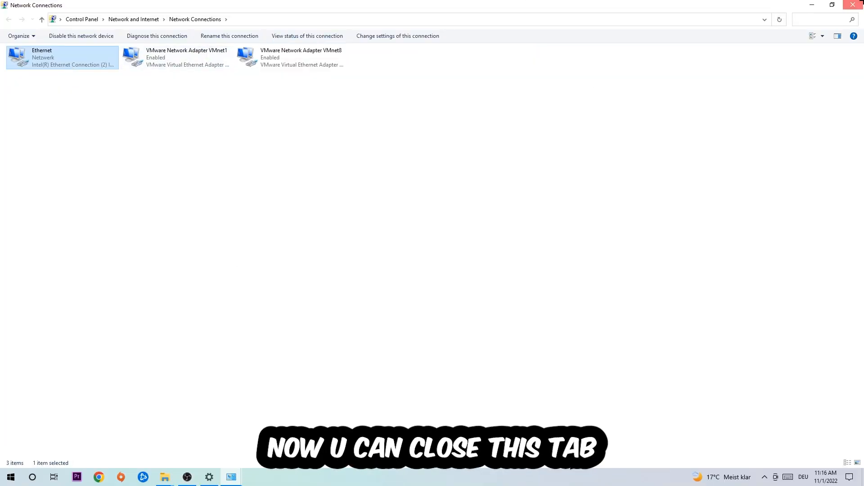
left_click(852, 5)
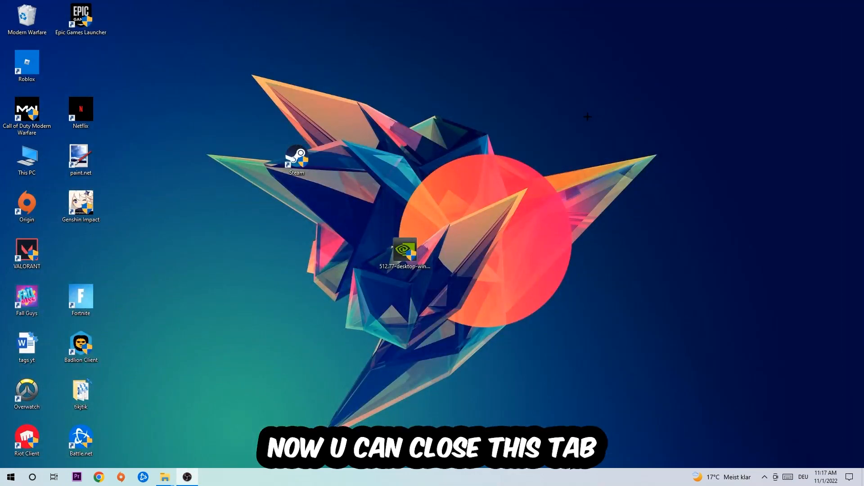